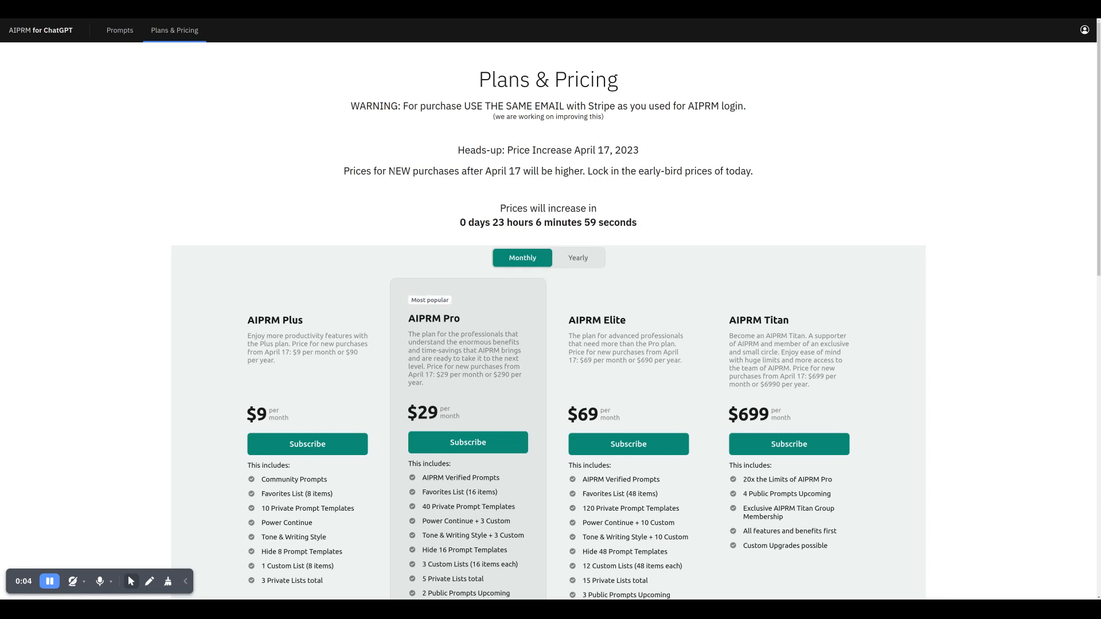
mouse_move(672, 204)
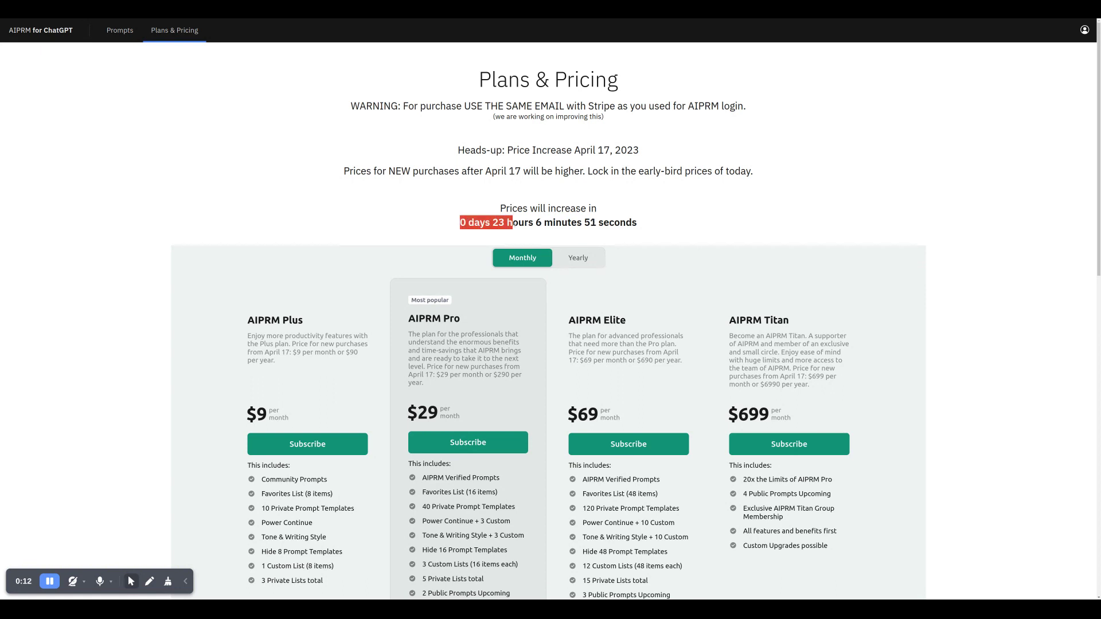
Highlight Titan's $699 monthly price, then switch the plans to yearly pricing ($90–$6,990/year).
scroll("down", 3)
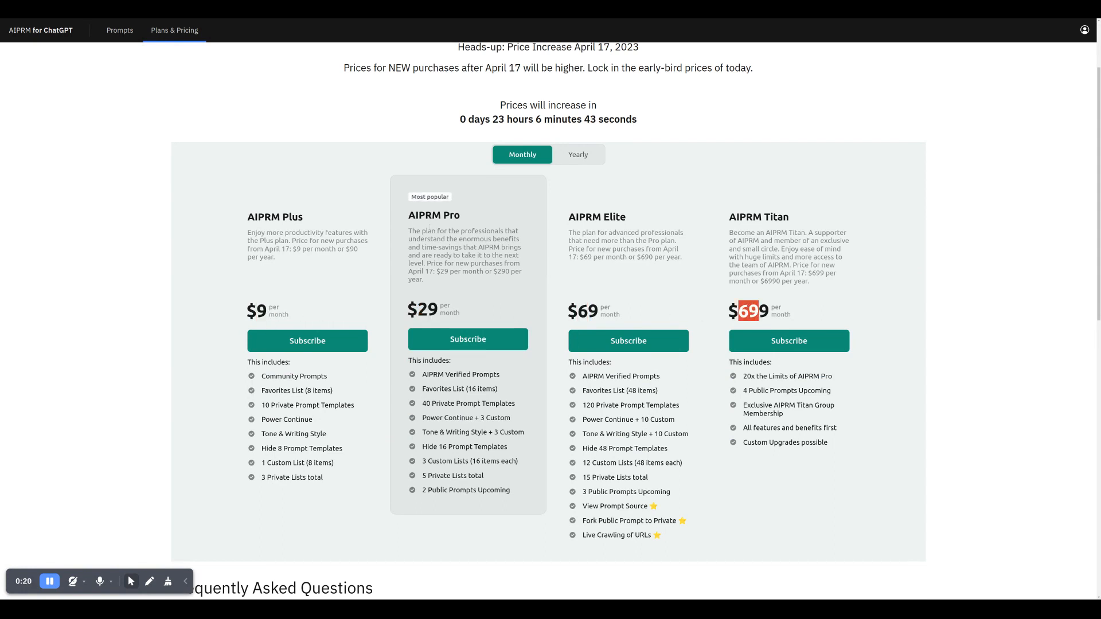
double_click(434, 215)
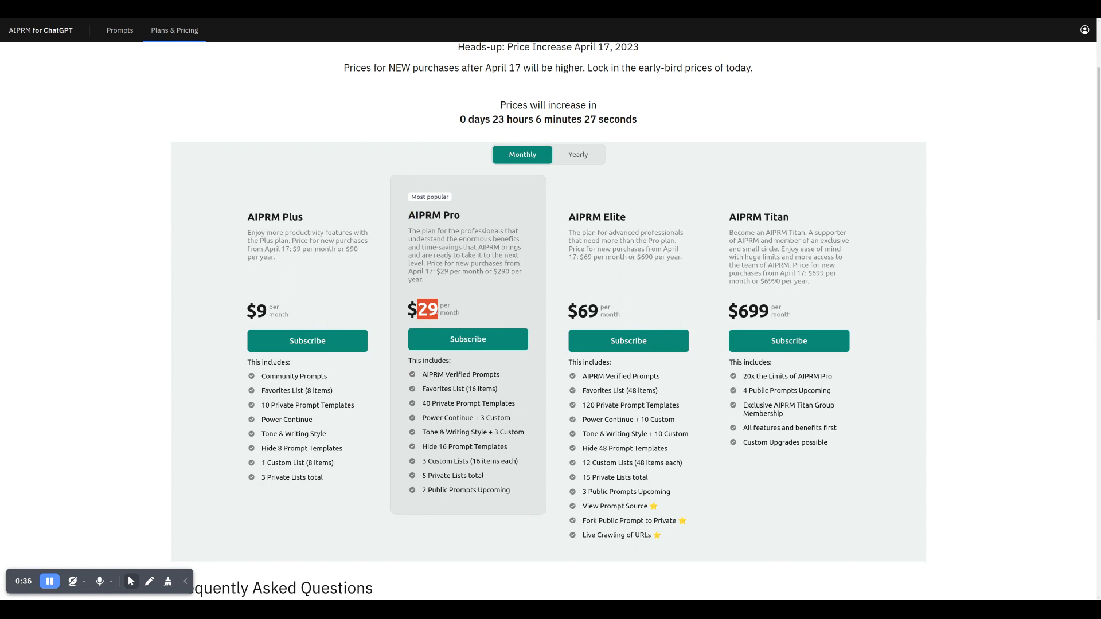
left_click(577, 154)
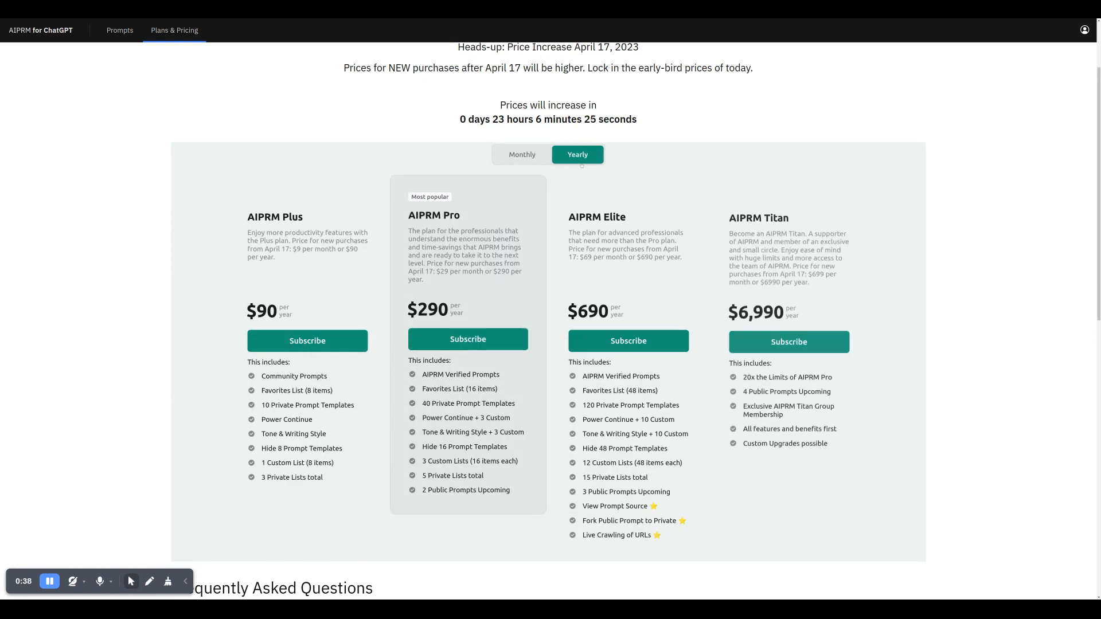
Highlight Pro's $290 yearly price, then switch back to monthly pricing ($9–$699/month).
double_click(432, 309)
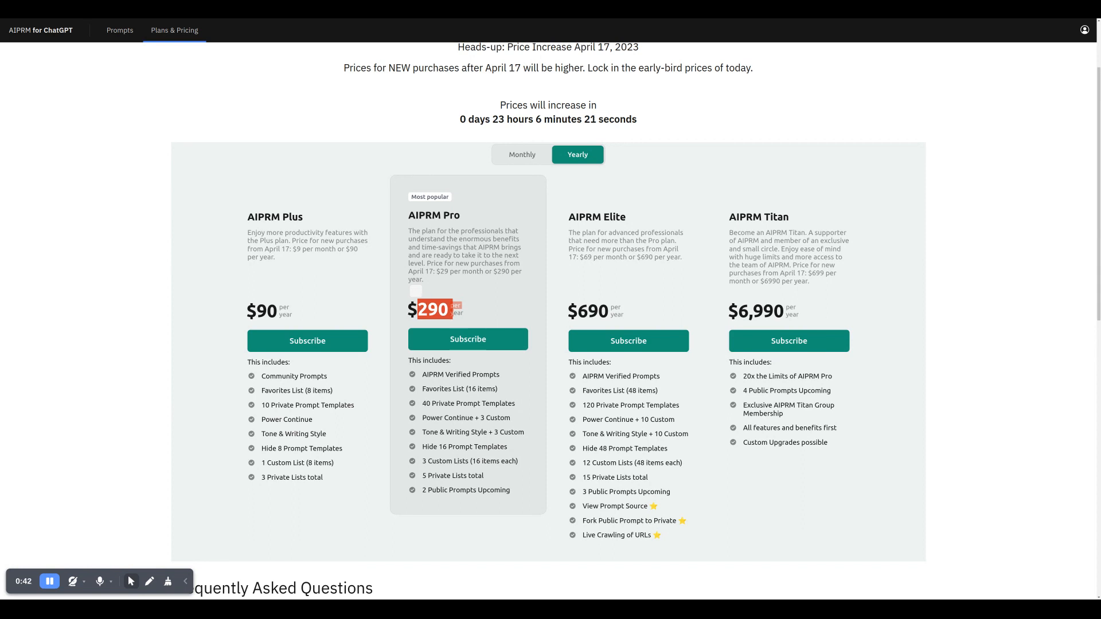
left_click(522, 154)
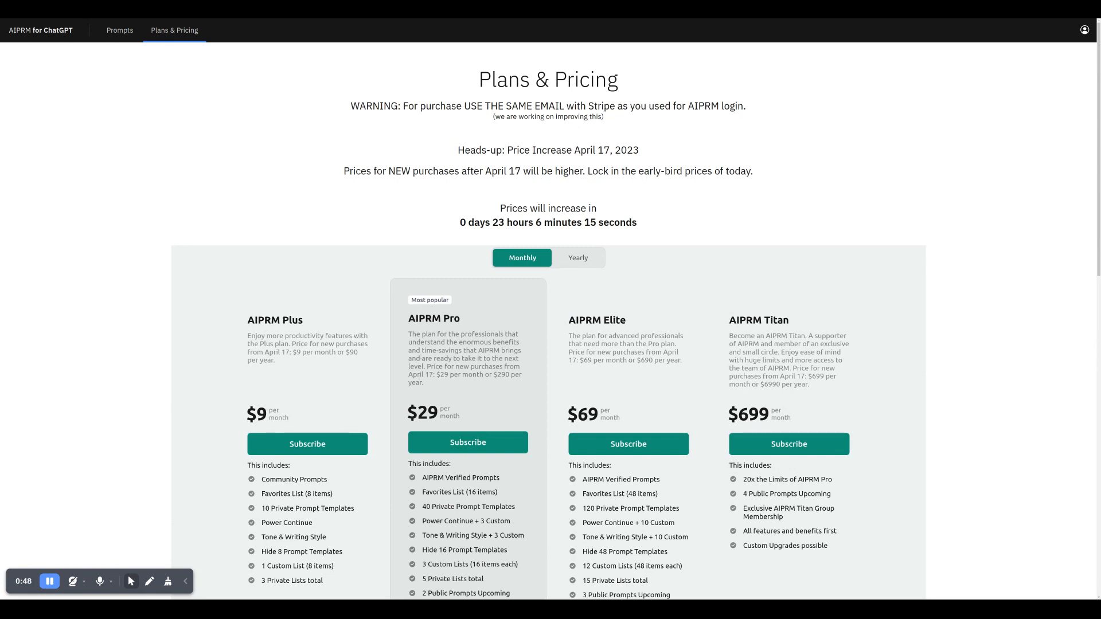
scroll("down", 3)
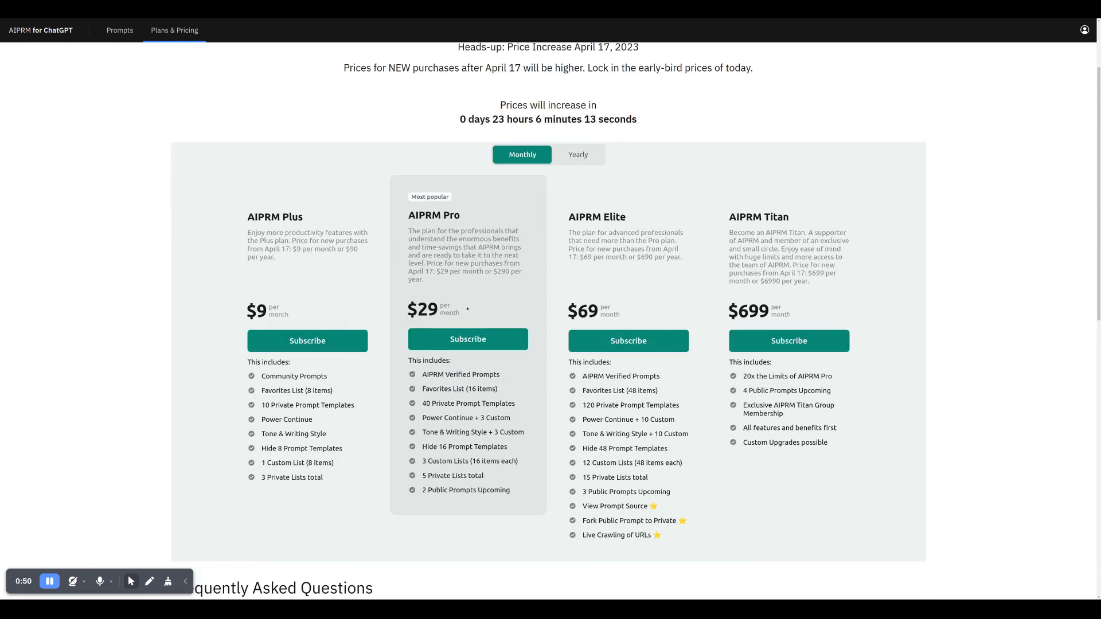